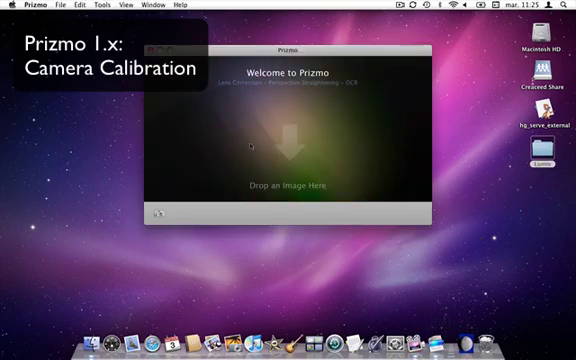
Open Prizmo's Tools menu from the welcome window
left_click(99, 6)
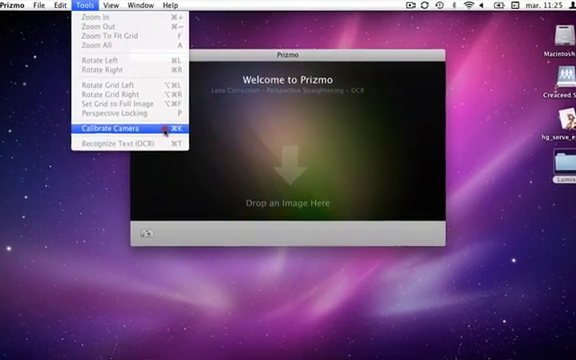
Launch Calibrate Camera and continue past the Introduction page
left_click(83, 129)
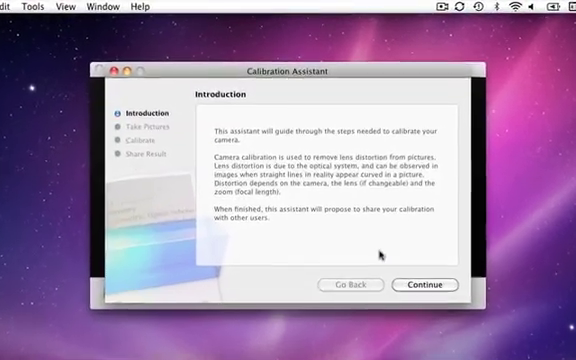
left_click(426, 285)
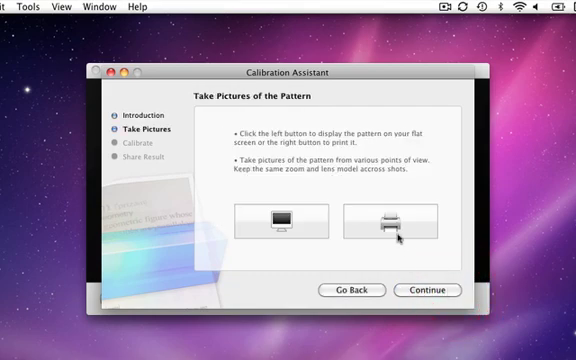
mouse_move(385, 225)
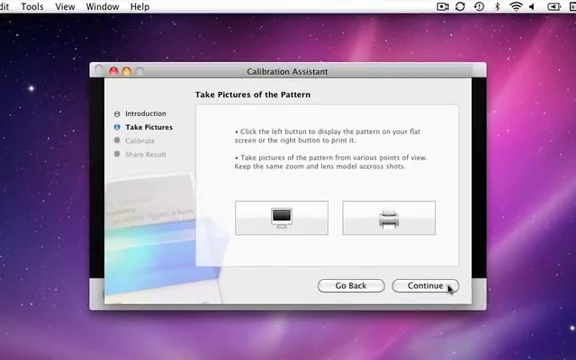
Continue to the Calibrate your Camera step, cancelling the photo file chooser
left_click(423, 287)
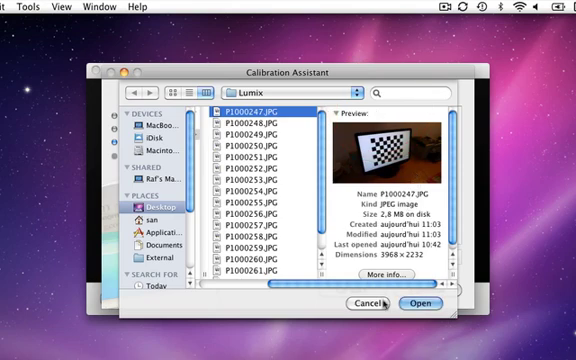
left_click(417, 304)
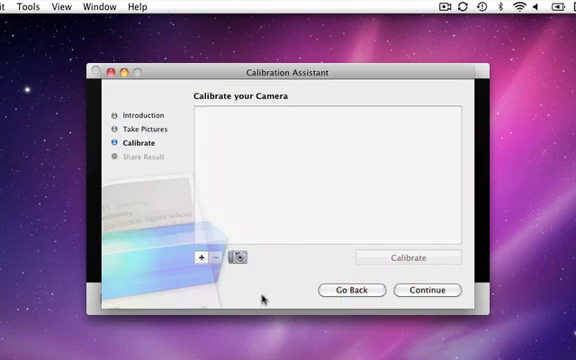
mouse_move(242, 258)
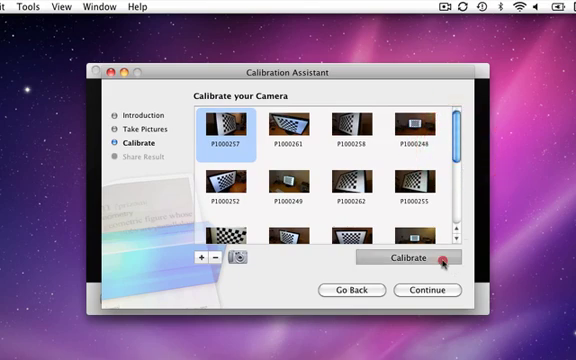
Run Calibrate on the added checkerboard photos
left_click(414, 260)
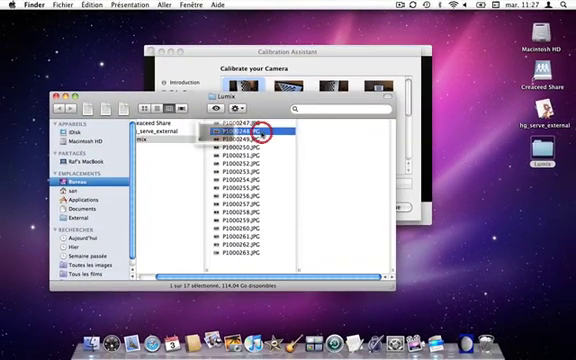
Open P1000248.JPG from the Lumix folder in Preview
double_click(245, 131)
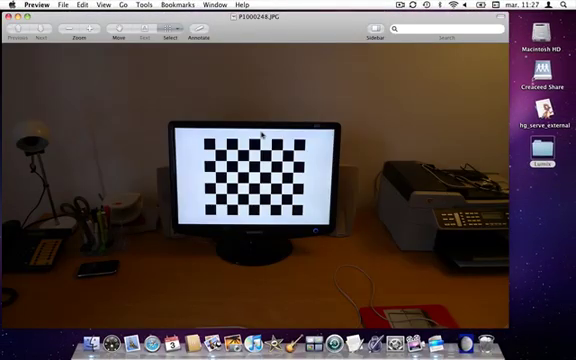
mouse_move(148, 72)
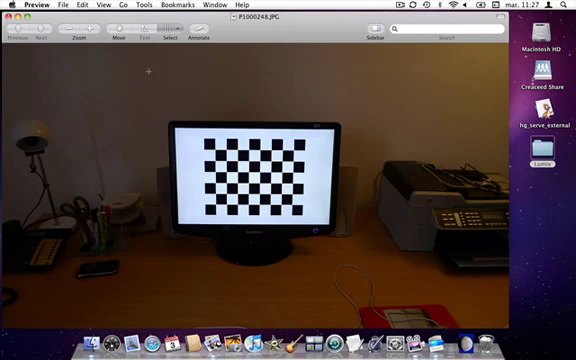
mouse_move(371, 303)
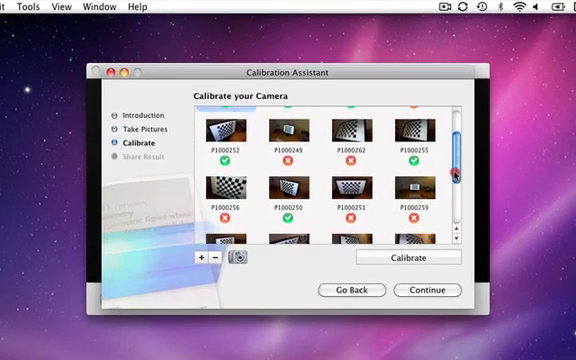
Check which photos were accepted or rejected, then advance to Share with Others
scroll("down", 3)
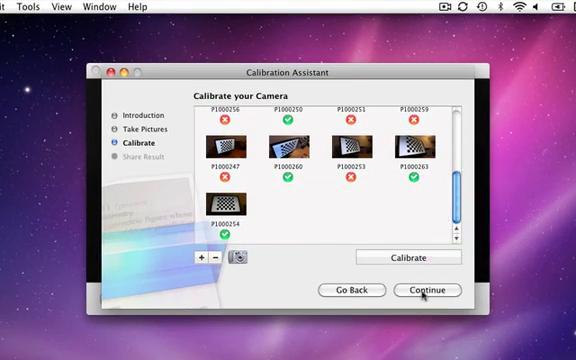
left_click(427, 290)
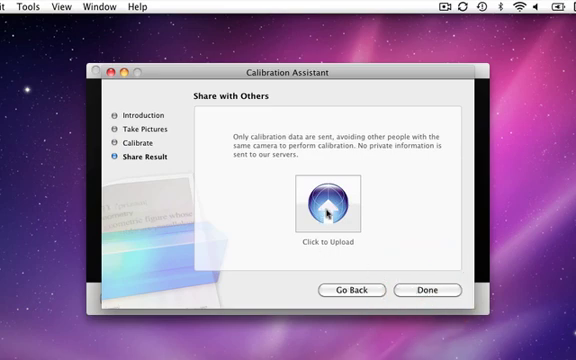
Upload the calibration data and close the assistant with Done
left_click(327, 208)
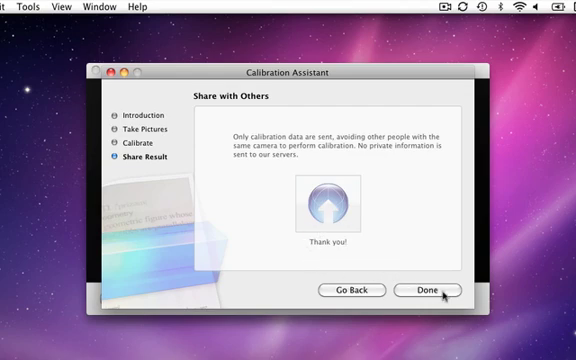
left_click(428, 290)
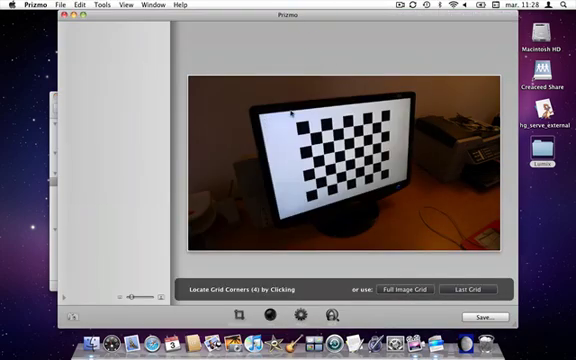
Place the first grid corner marker at the checkerboard's top-left corner
left_click(294, 125)
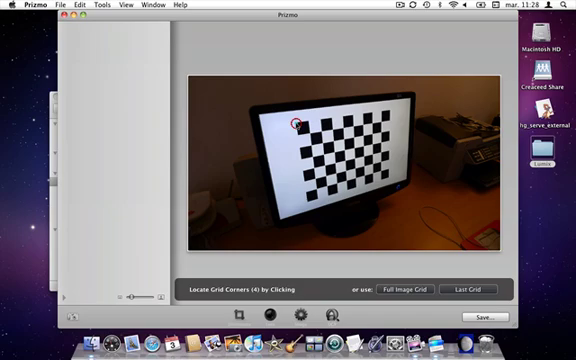